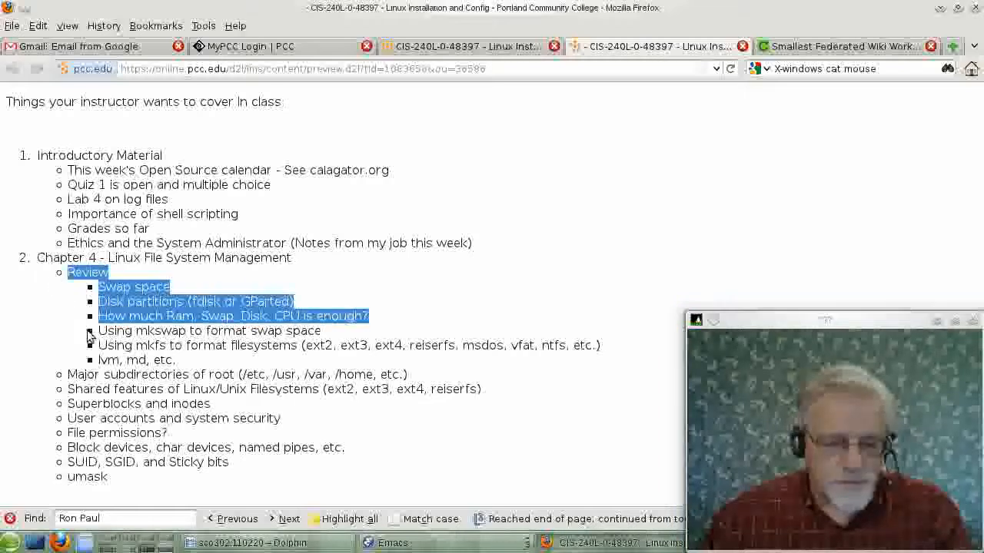
# - Mark the Swap space topic in the Chapter 4 outline, then type 'swa' in Konsole
pyautogui.moveTo(87, 330); pyautogui.dragTo(175, 360)
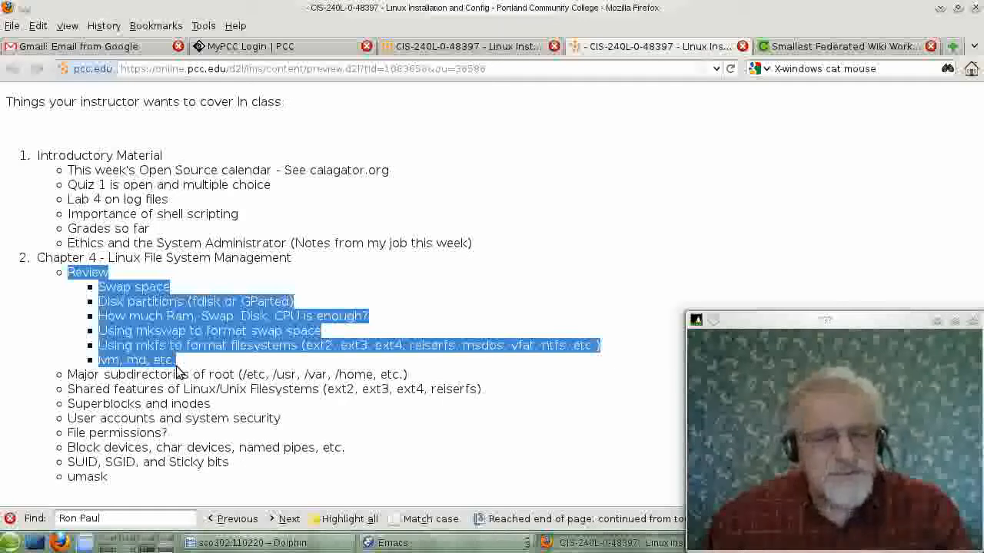
pyautogui.click(41, 323)
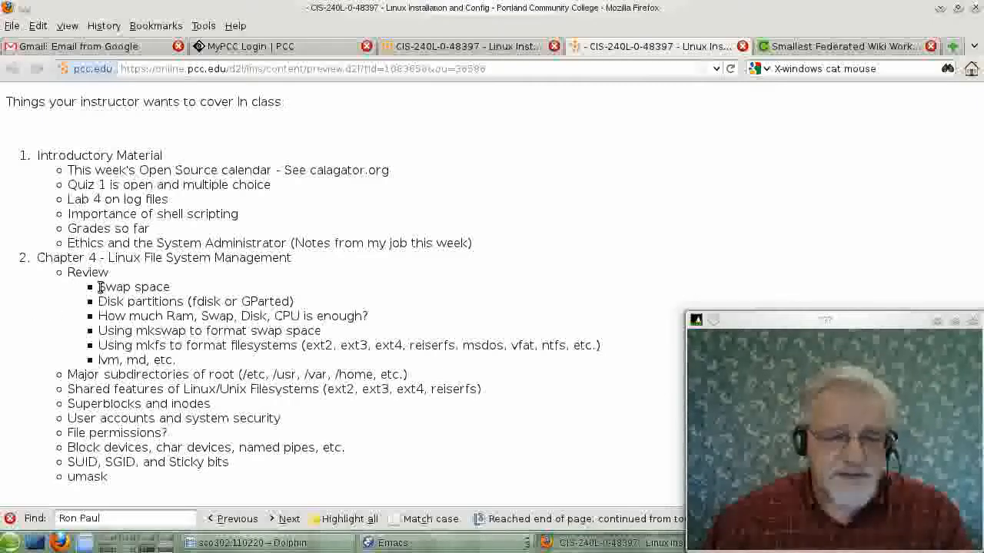
pyautogui.doubleClick(134, 287)
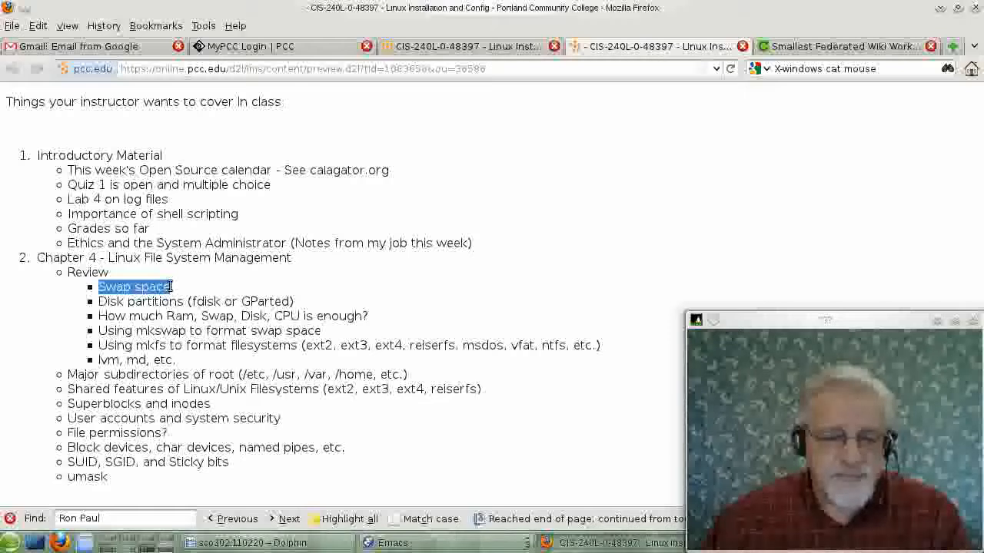
pyautogui.moveTo(179, 288)
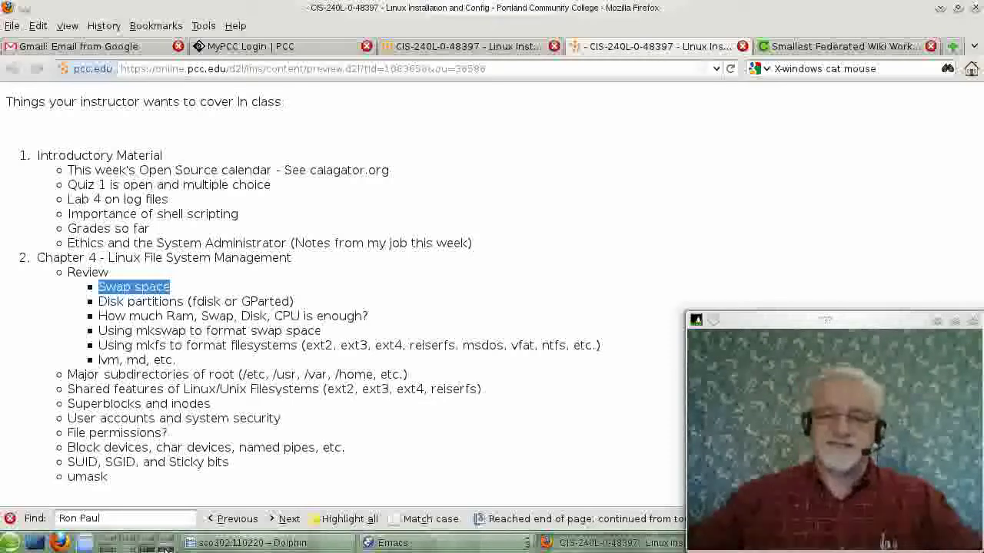
pyautogui.moveTo(239, 507)
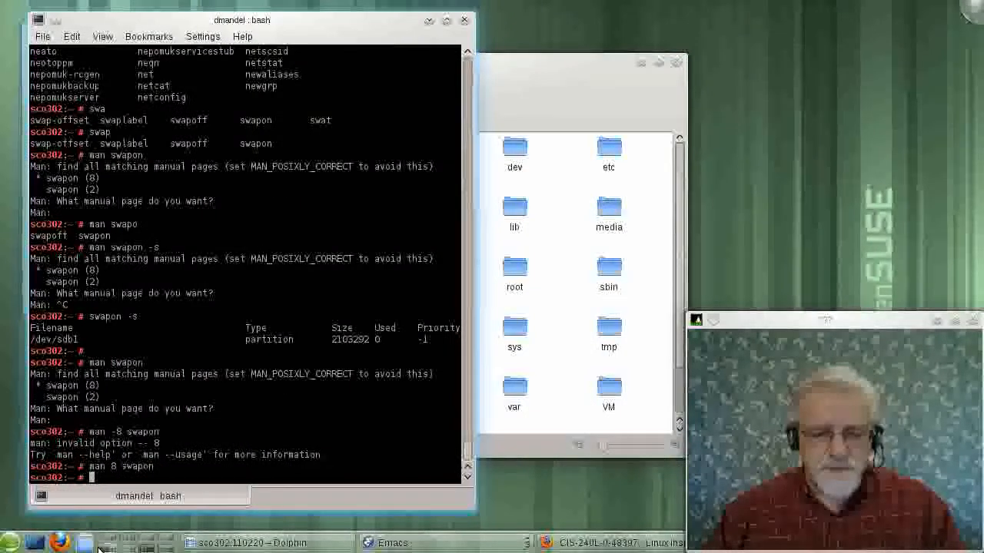
pyautogui.moveTo(206, 417)
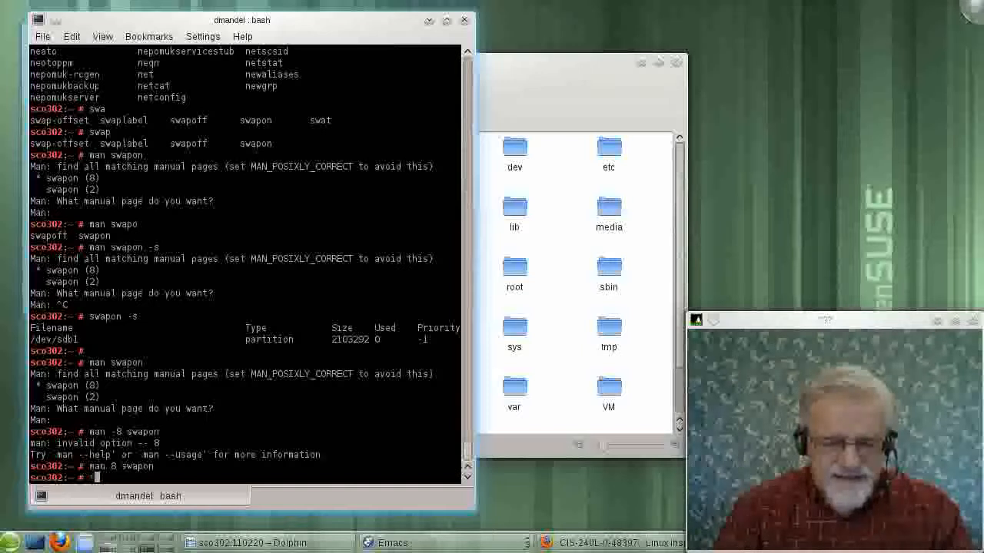
pyautogui.write('swa')
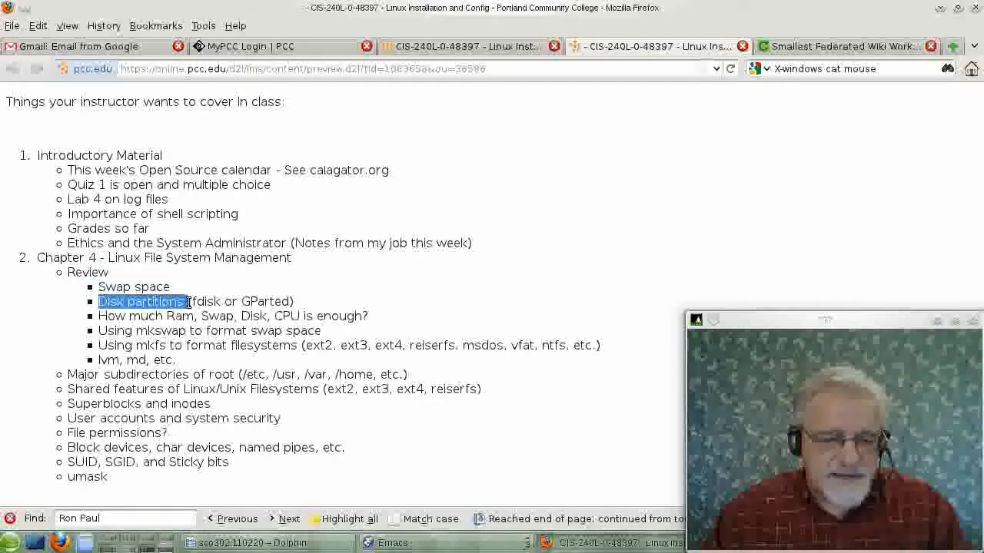
pyautogui.moveTo(206, 487)
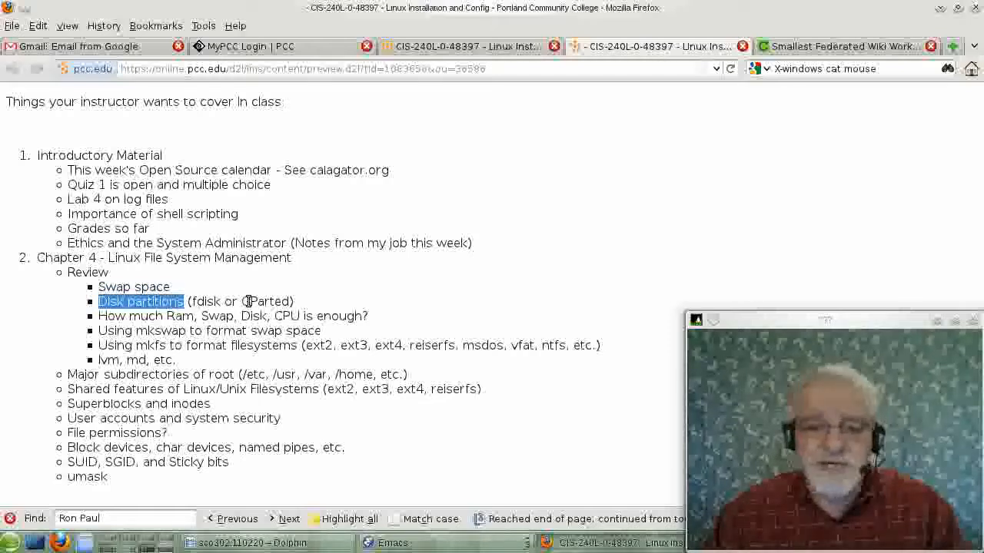
pyautogui.moveTo(362, 308)
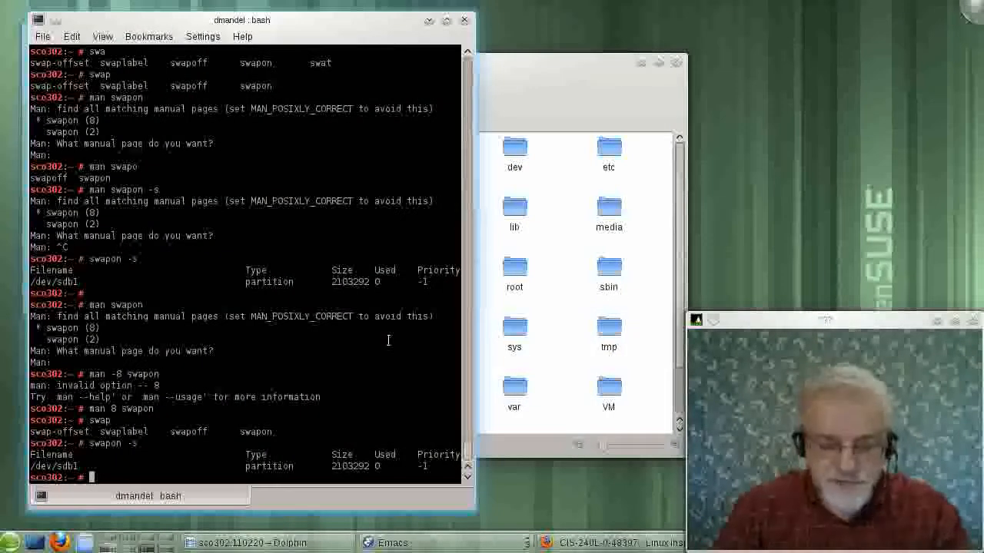
# - Type 'fdisk /dev/sd' at the root prompt in Konsole
pyautogui.write('f')
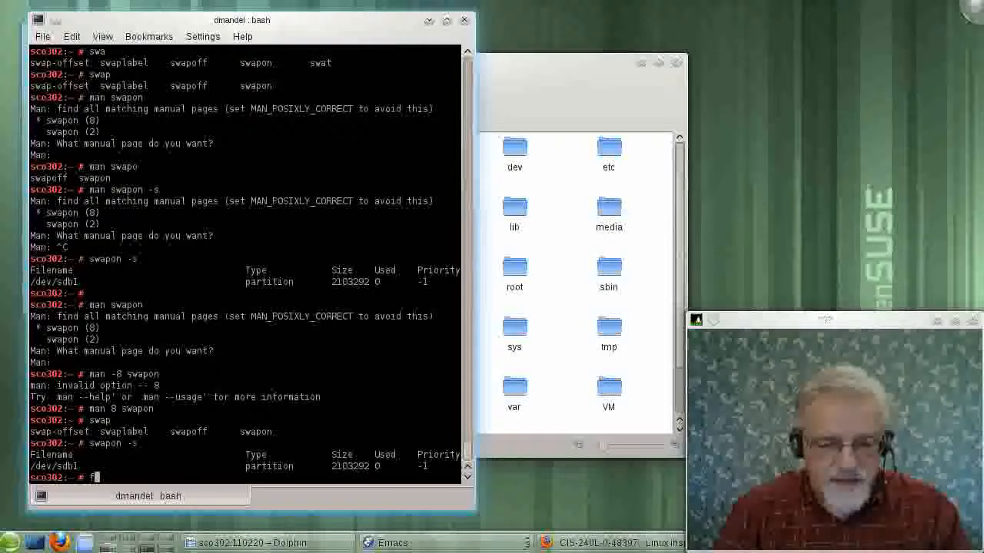
pyautogui.write('disk /d')
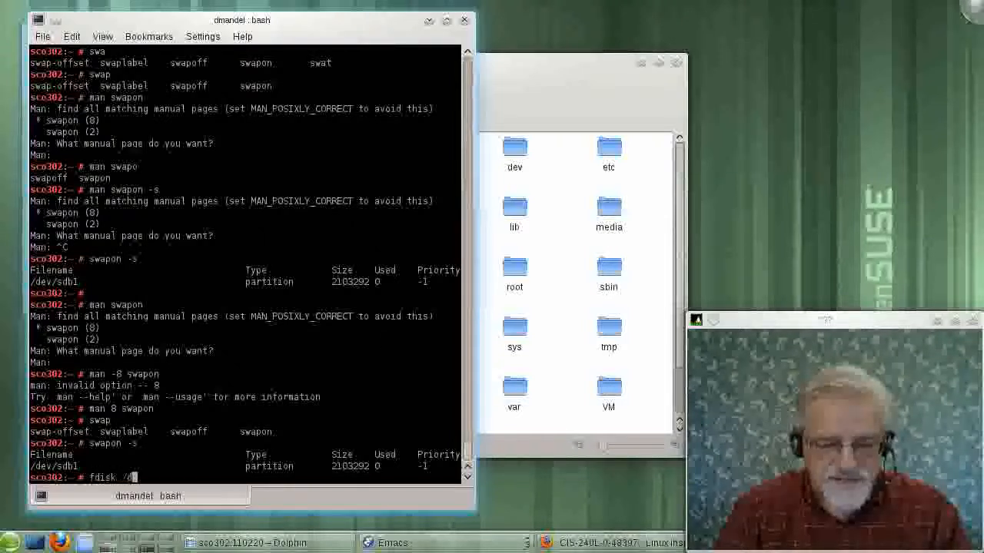
pyautogui.write('ev/')
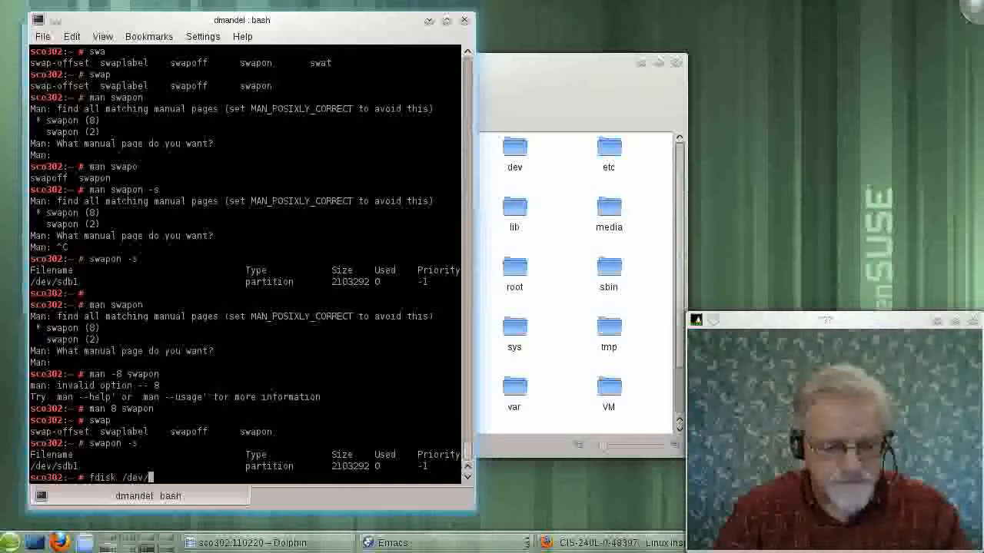
pyautogui.write('sda')
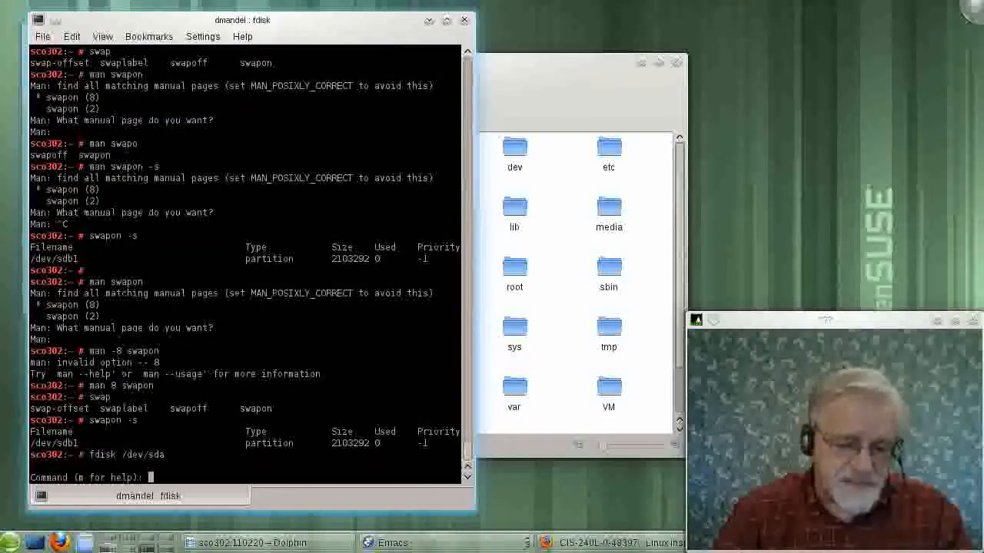
# - Display fdisk's list of available commands
pyautogui.write('n')
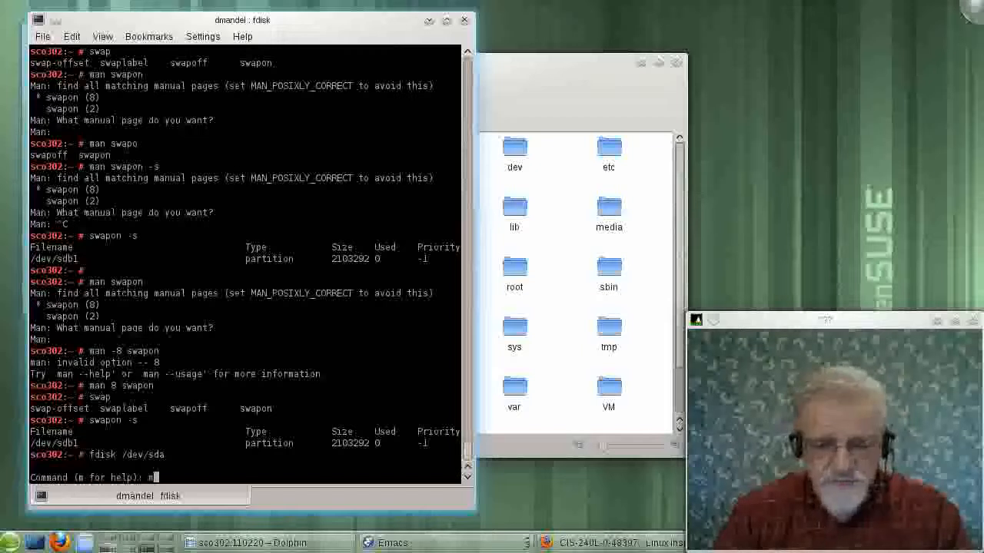
pyautogui.press('Return')
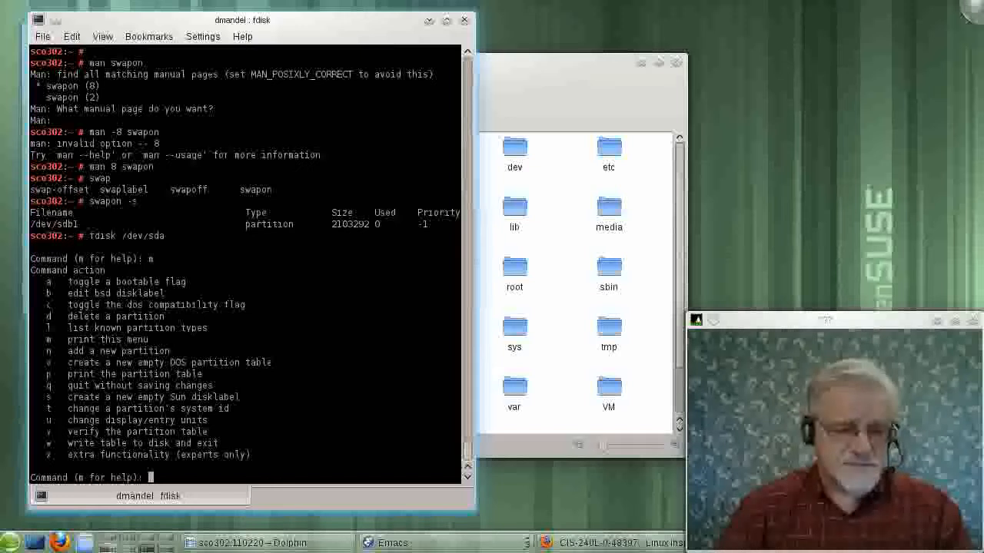
pyautogui.write('l')
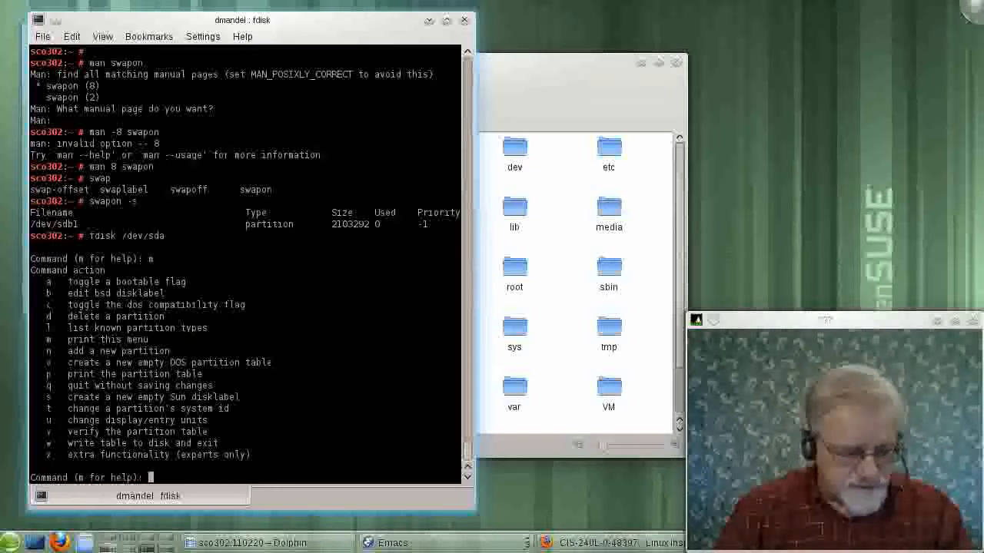
# - Print the /dev/sda partition table, quit unsaved, and retype 'fdisk /dev/sda'
pyautogui.write('p')
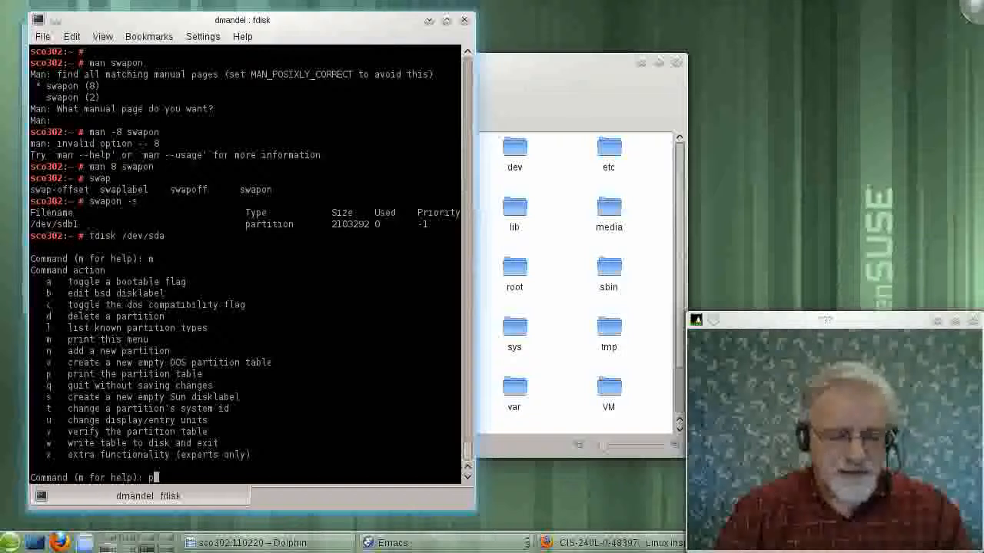
pyautogui.press('Return')
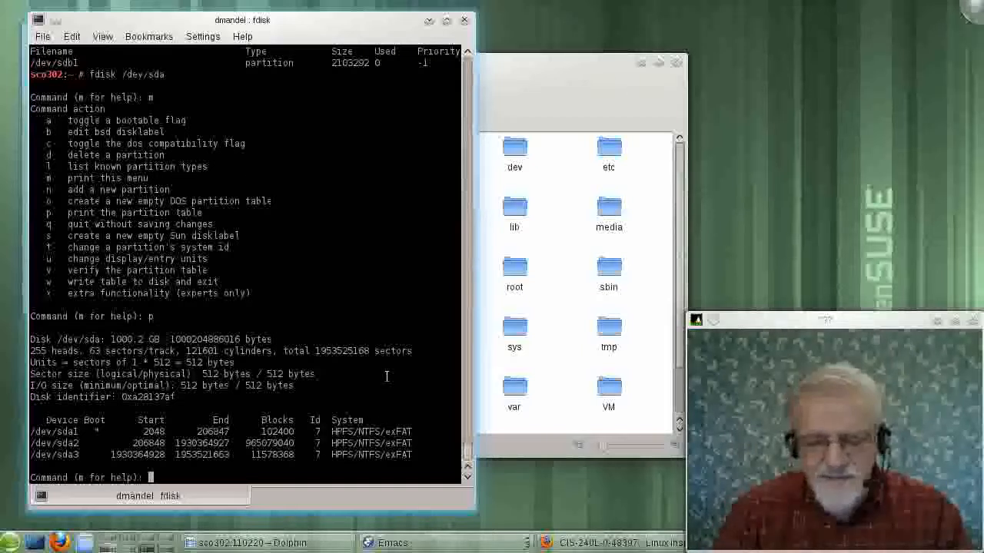
pyautogui.write('q')
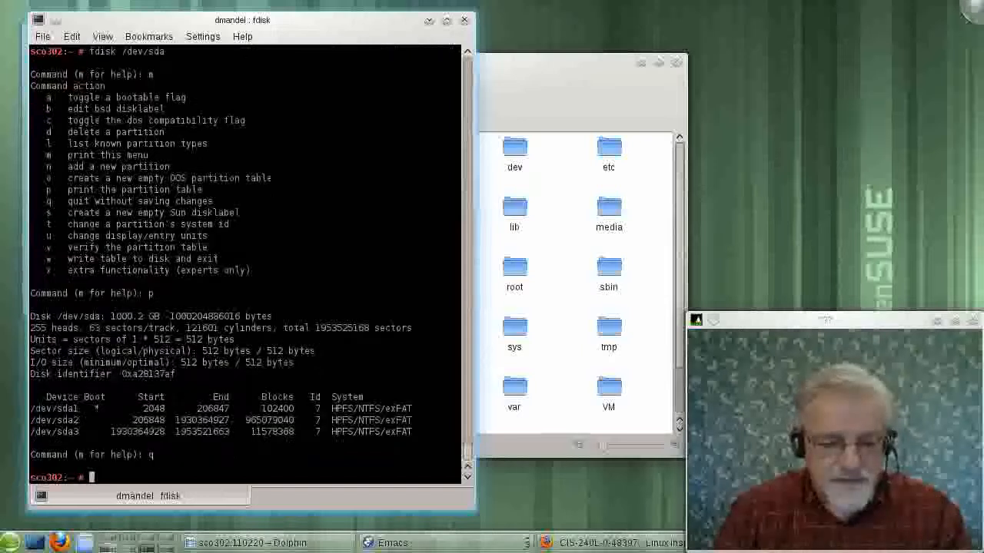
pyautogui.write('fdisk /dev/sda')
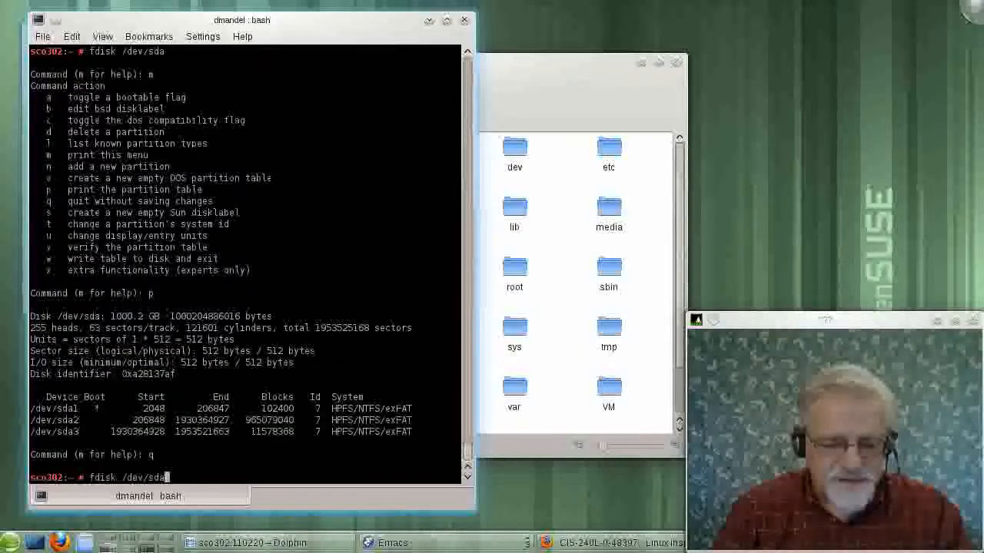
# - Launch fdisk on /dev/sdb and enter p to request its partition table
pyautogui.write('b')
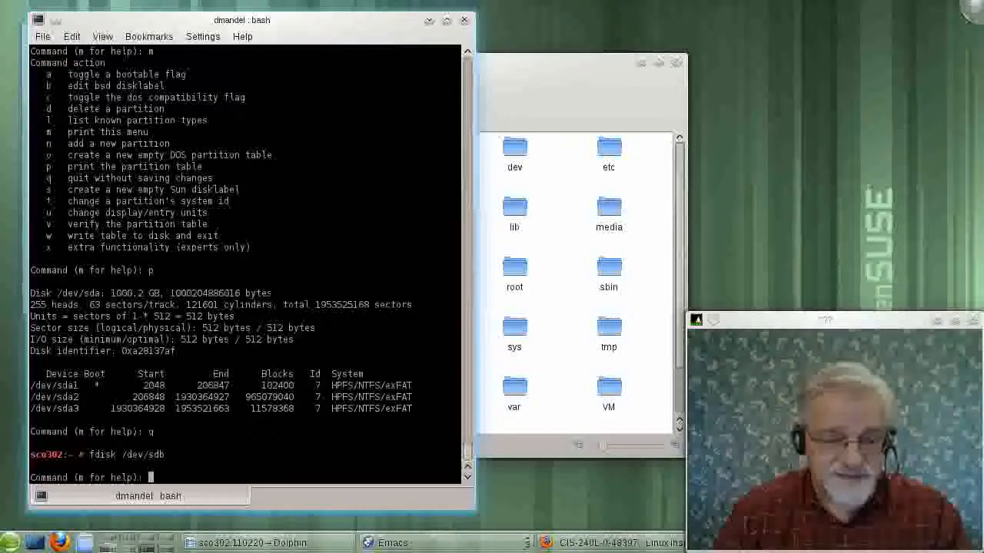
pyautogui.write('p')
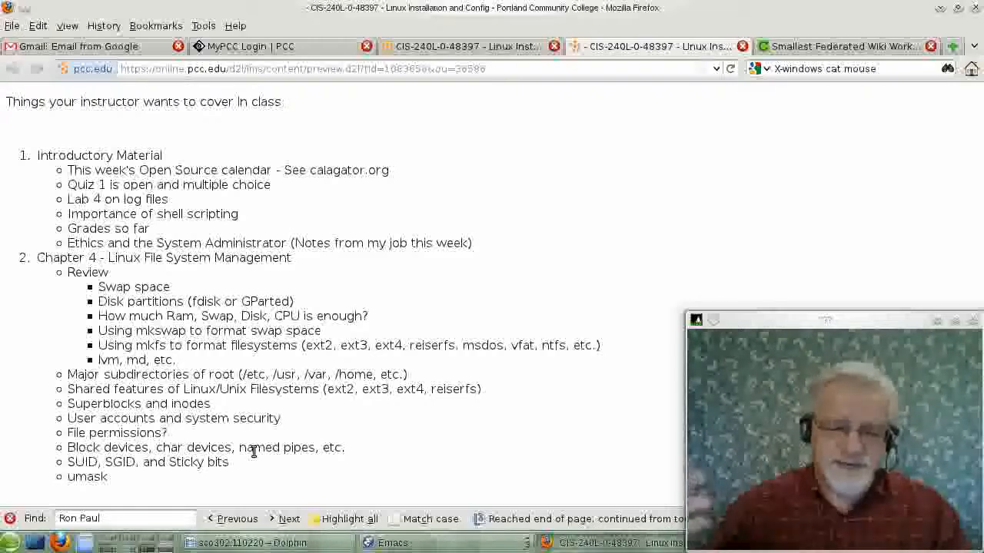
pyautogui.moveTo(148, 315)
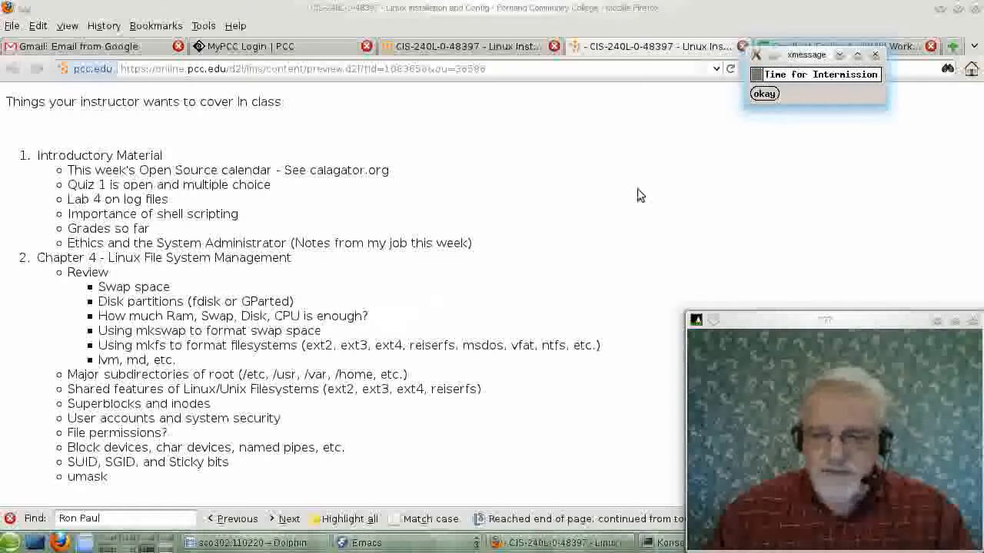
pyautogui.moveTo(751, 152)
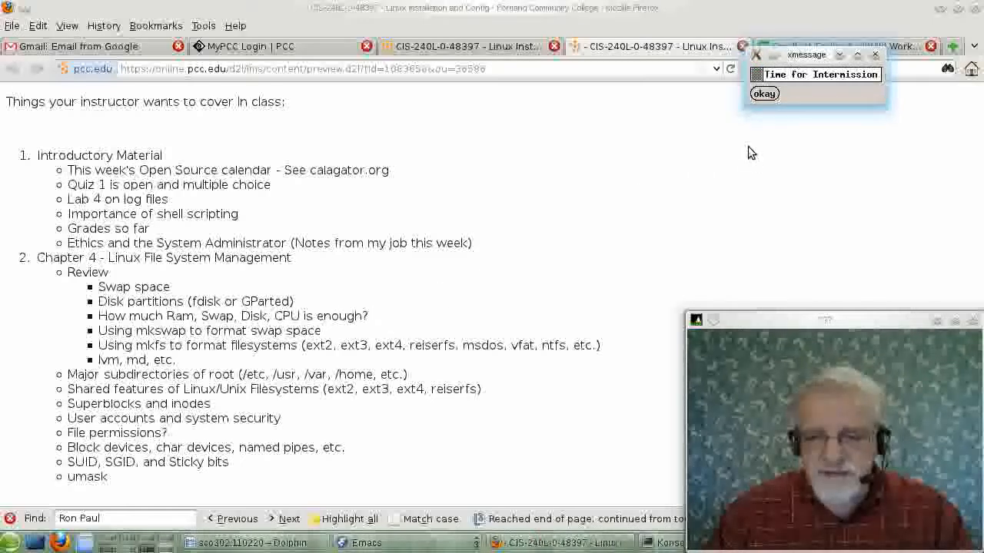